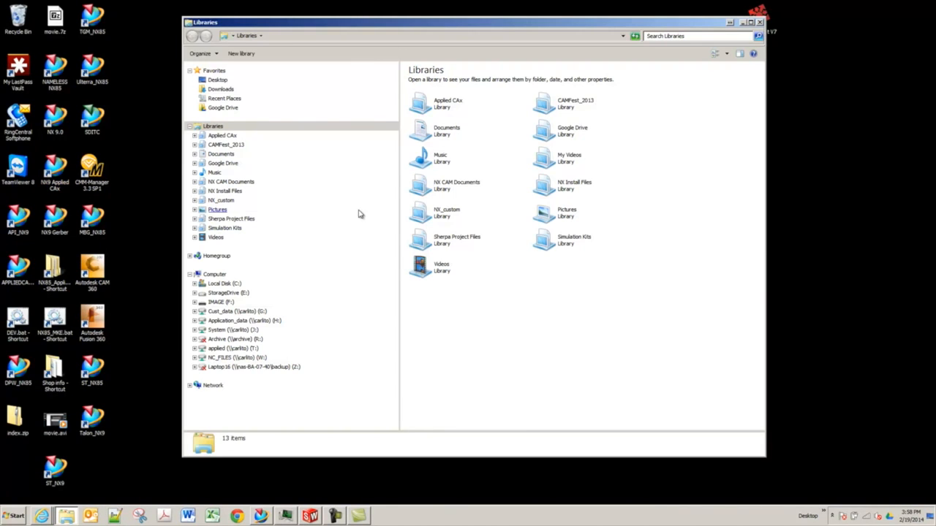
# Browse Local Disk C to the NX85 MACH resource postprocessor folder.
pyautogui.click(224, 284)
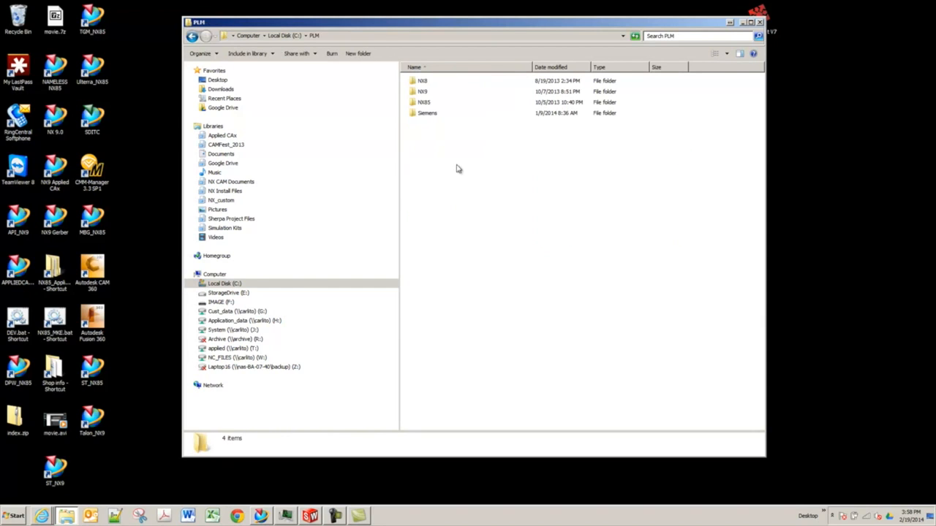
pyautogui.doubleClick(424, 101)
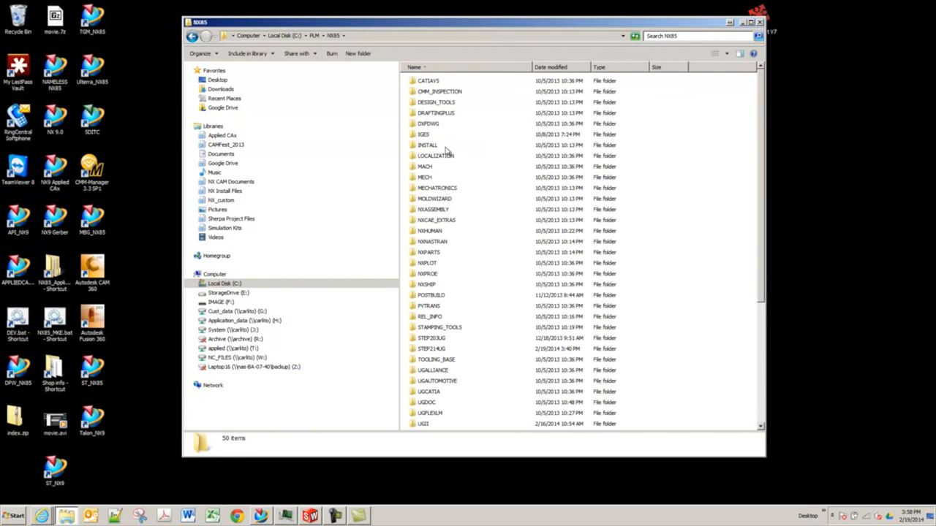
pyautogui.doubleClick(425, 166)
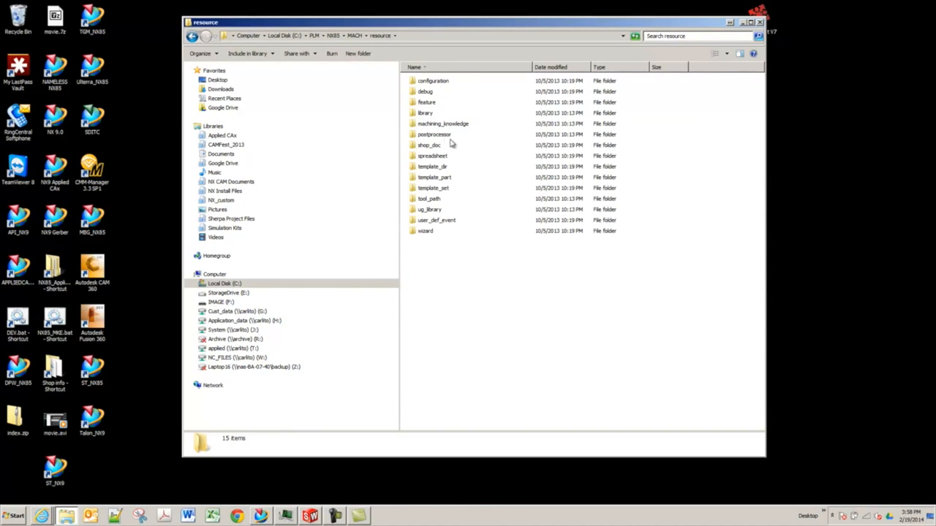
pyautogui.doubleClick(434, 133)
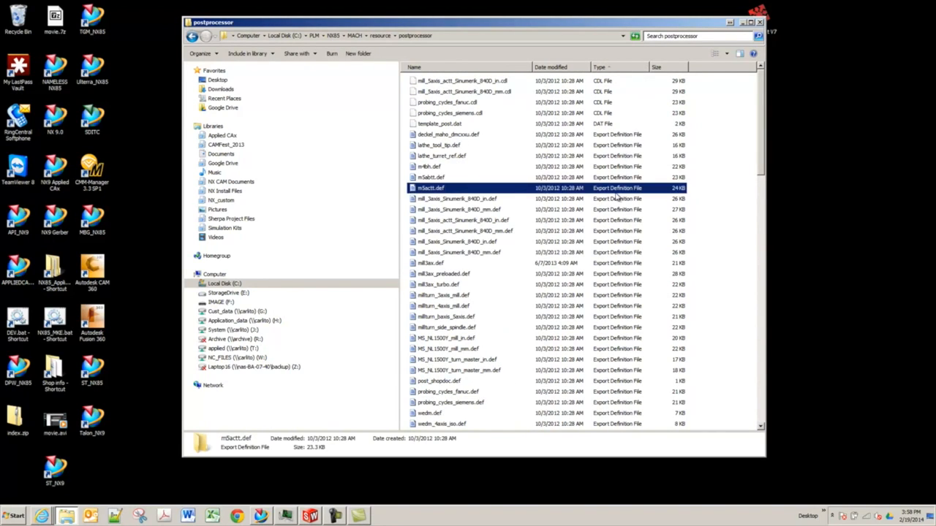
# Open template_post.dat from the postprocessor folder in Notepad++.
pyautogui.click(440, 123)
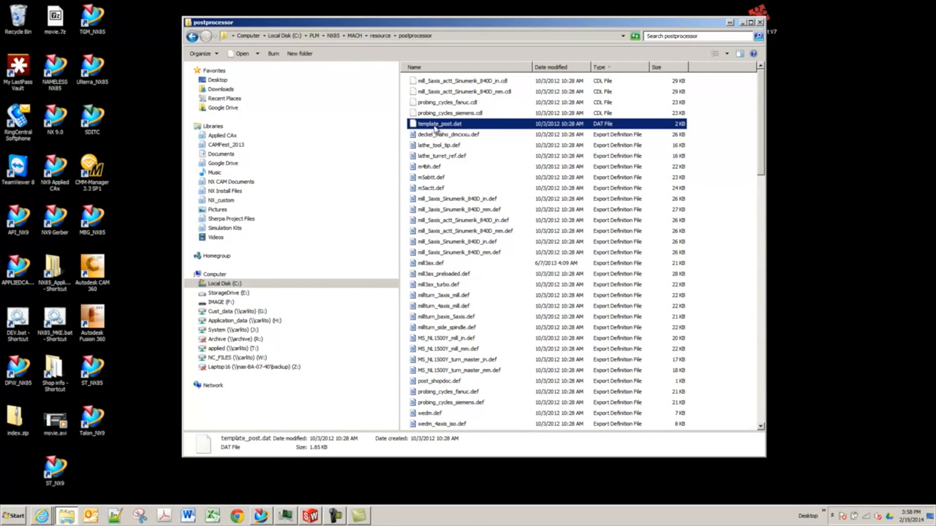
pyautogui.rightClick(440, 123)
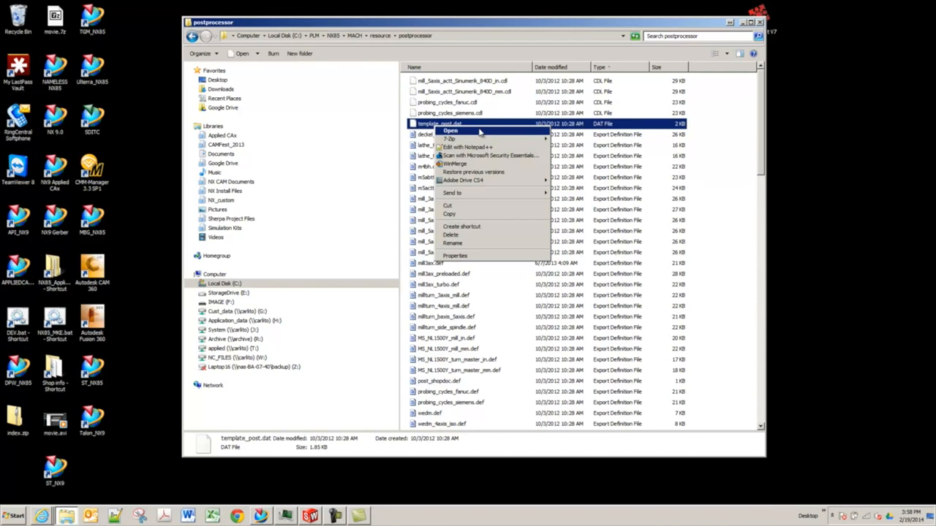
pyautogui.moveTo(466, 147)
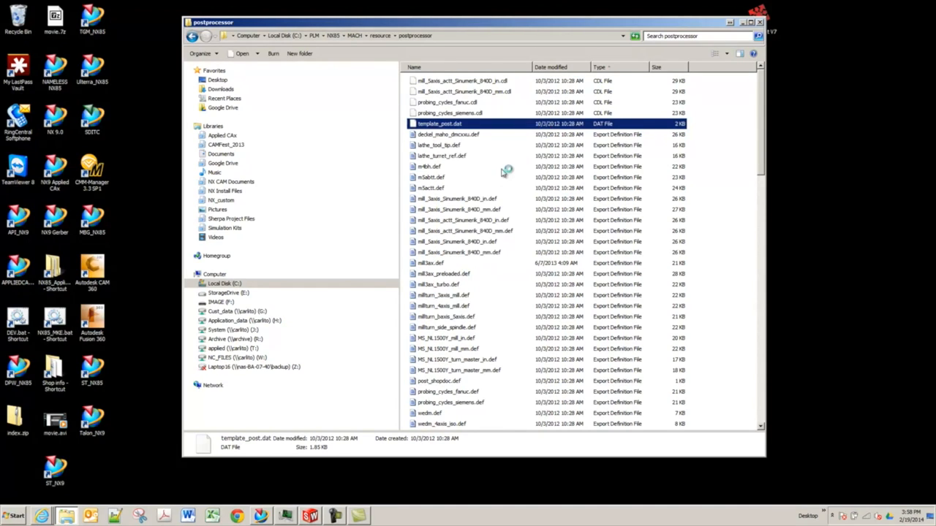
pyautogui.doubleClick(439, 124)
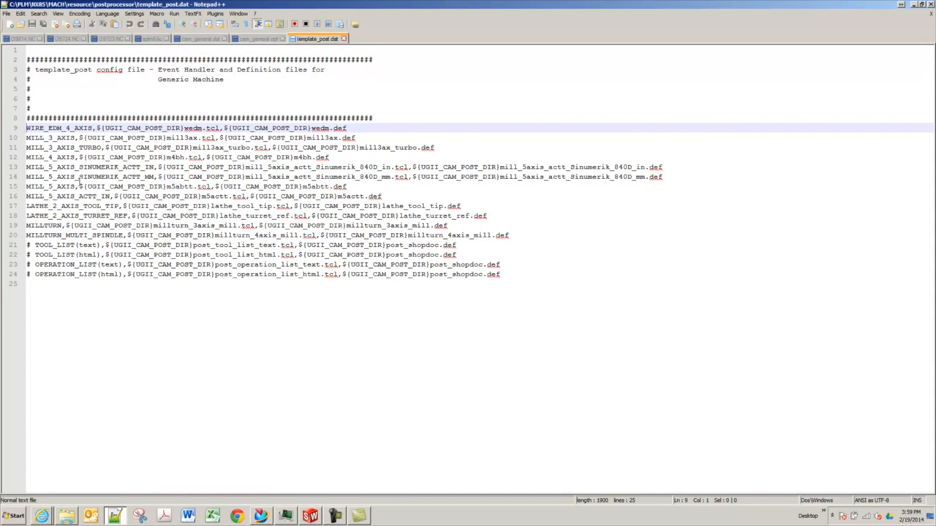
# Comment out the existing post lines with # and add a 'Haas V' line using mill3ax tcl/def.
pyautogui.write('#')
pyautogui.write('Haas V,${UGII_CAM_POST_DIR}mill3ax.tcl,${UGII_CAM_POST_DIR}mill3ax.def')
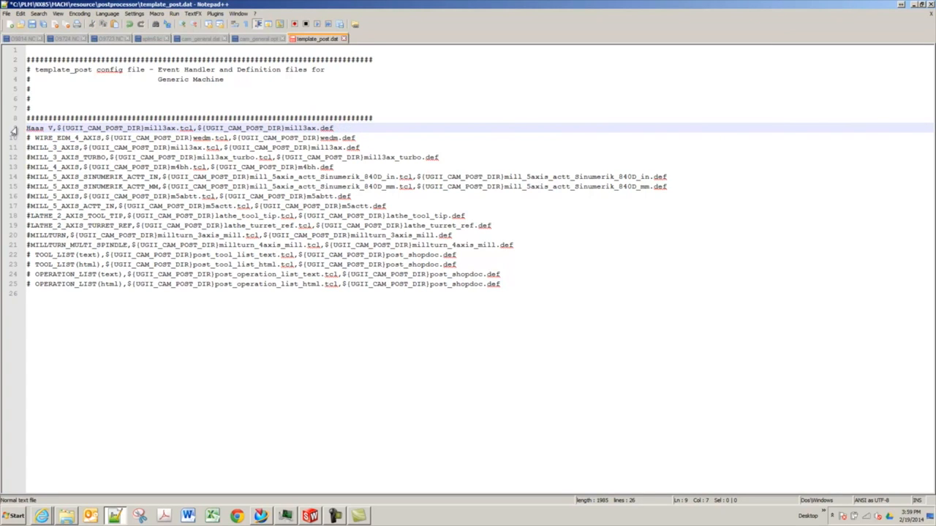
# Rename the new entry to 'Haas VF3' and return to the postprocessor Explorer window.
pyautogui.write('F3')
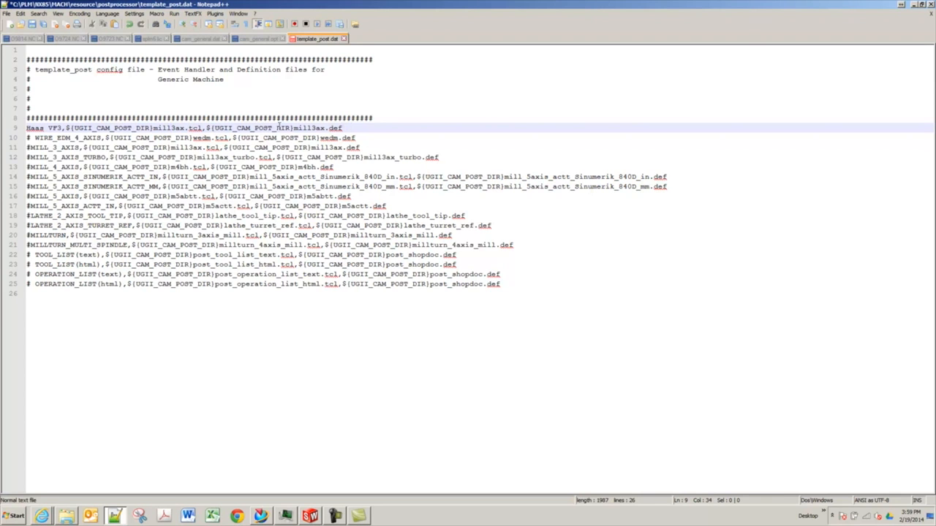
pyautogui.click(65, 516)
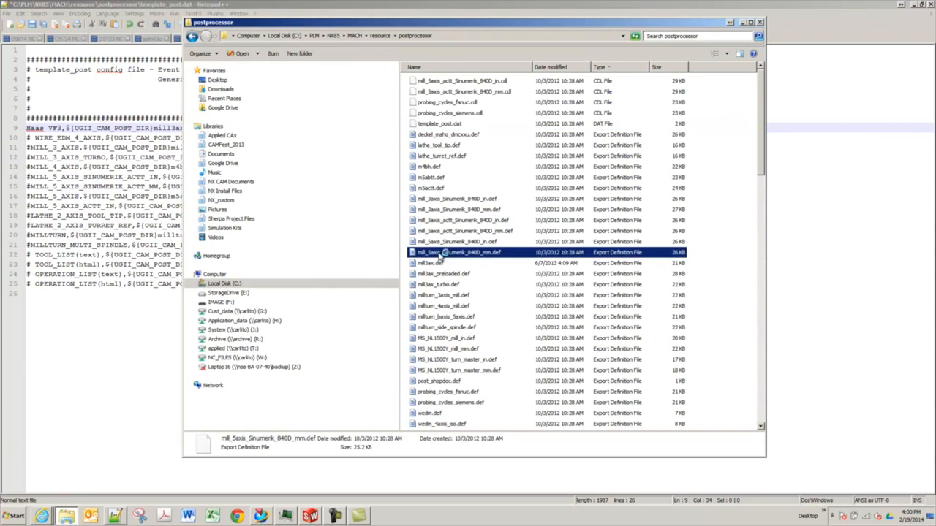
# Select MS_NL1500Y_turn_master_mm.def in the postprocessor file list to copy its name.
pyautogui.scroll(-3)
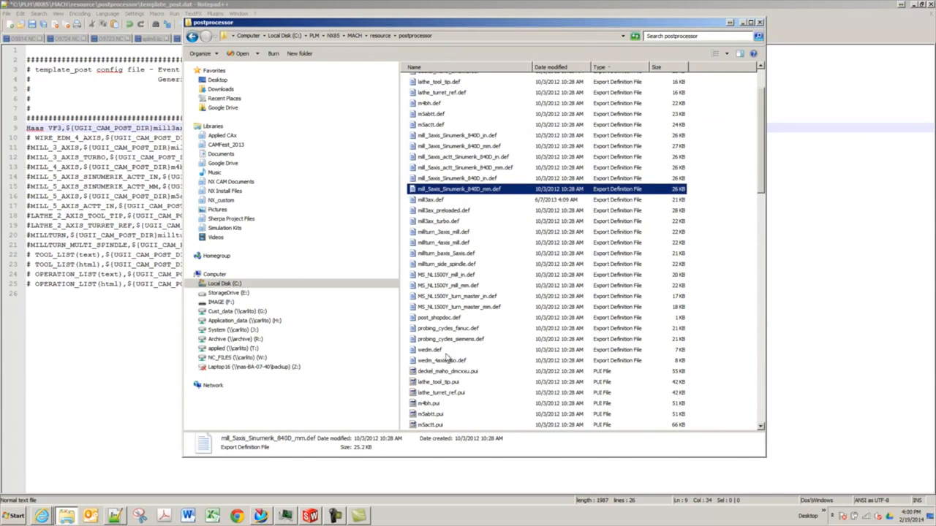
pyautogui.click(459, 307)
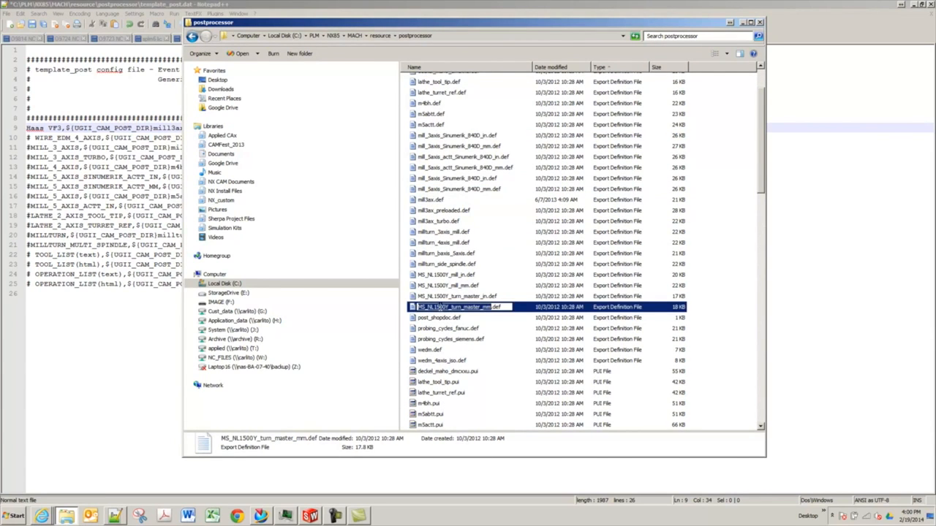
pyautogui.moveTo(484, 316)
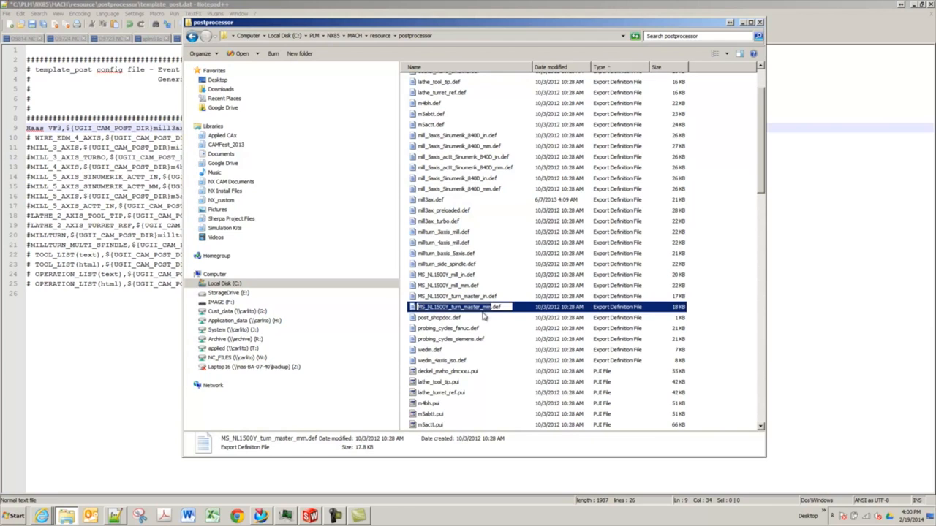
pyautogui.moveTo(761, 266)
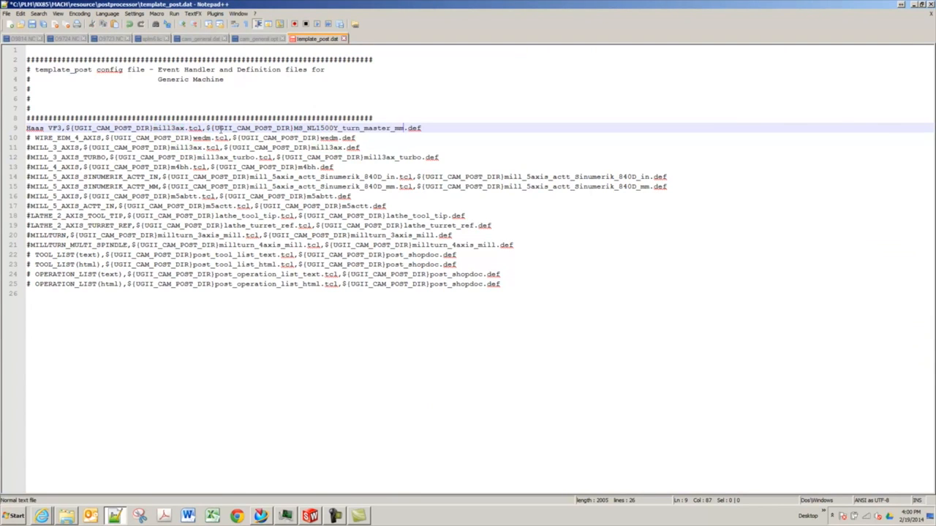
# Replace mill3ax with MS_NL1500Y_turn_master_mm in line 9's tcl and def paths.
pyautogui.doubleClick(168, 128)
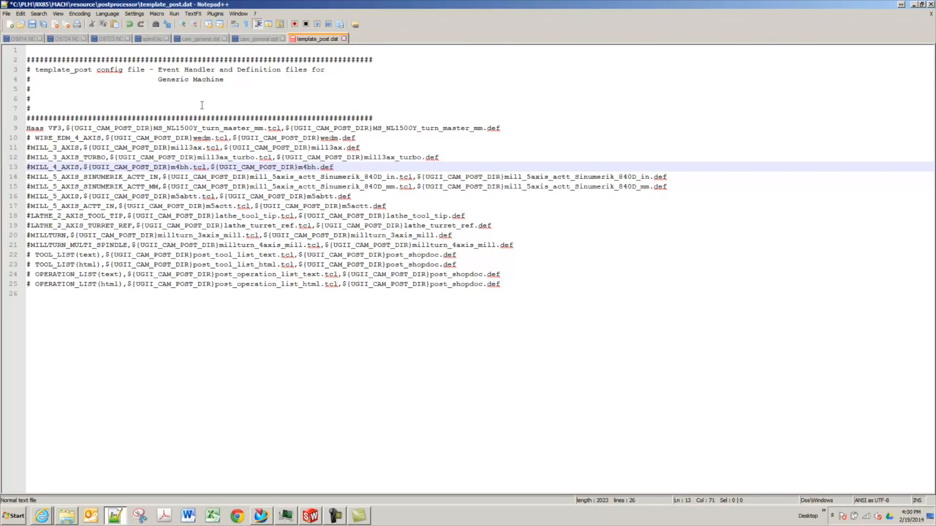
pyautogui.moveTo(85, 155)
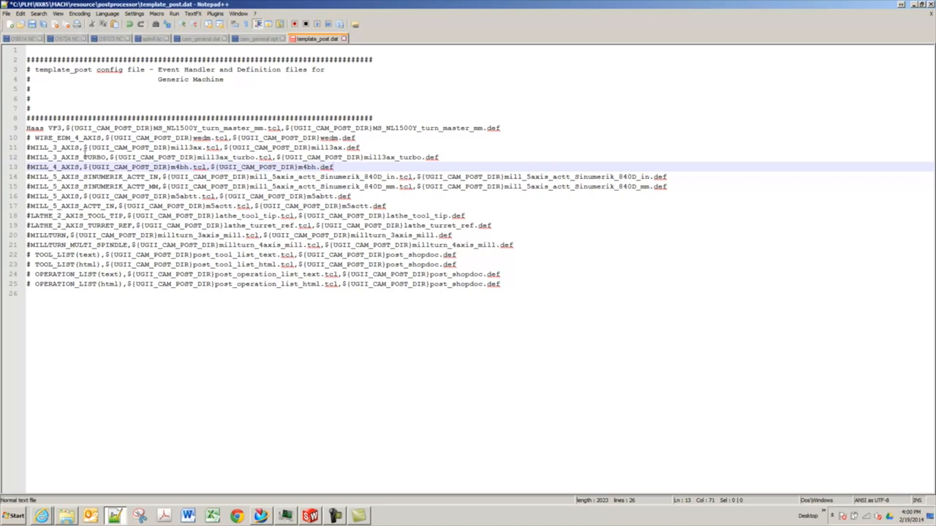